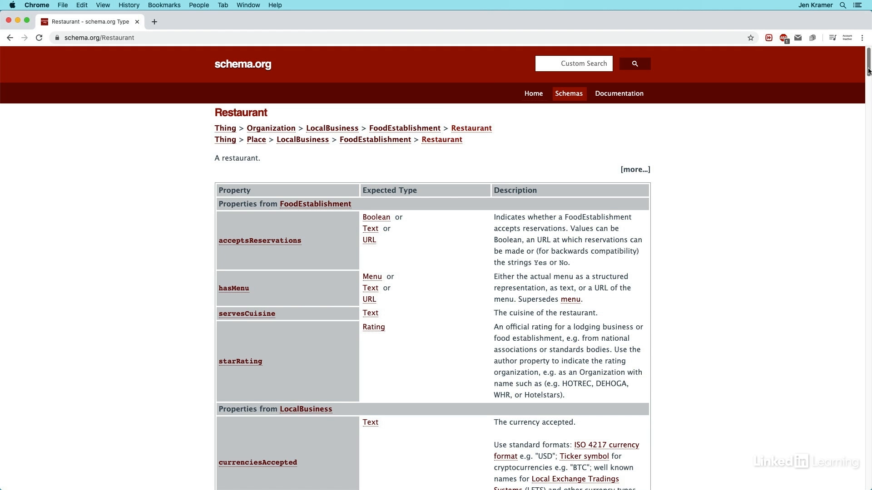
Select the JSON-LD Restaurant example script on the schema.org page to copy it
scroll("down", 3)
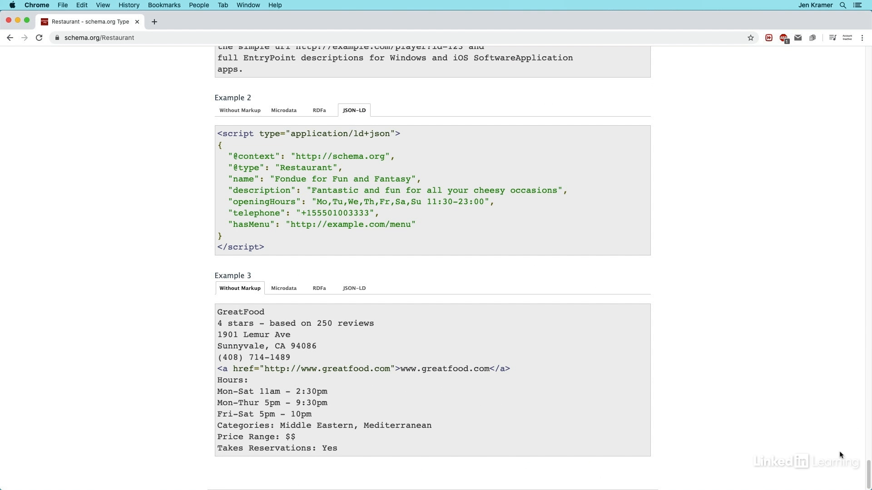
mouse_move(761, 265)
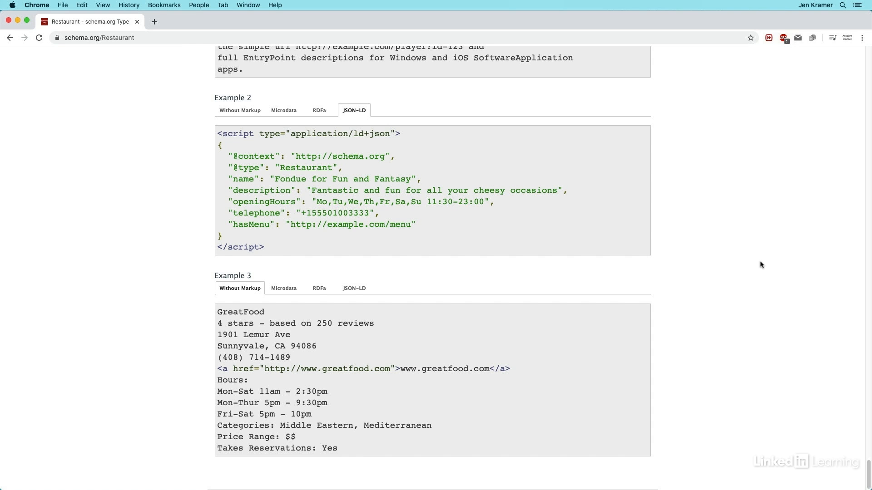
mouse_move(353, 116)
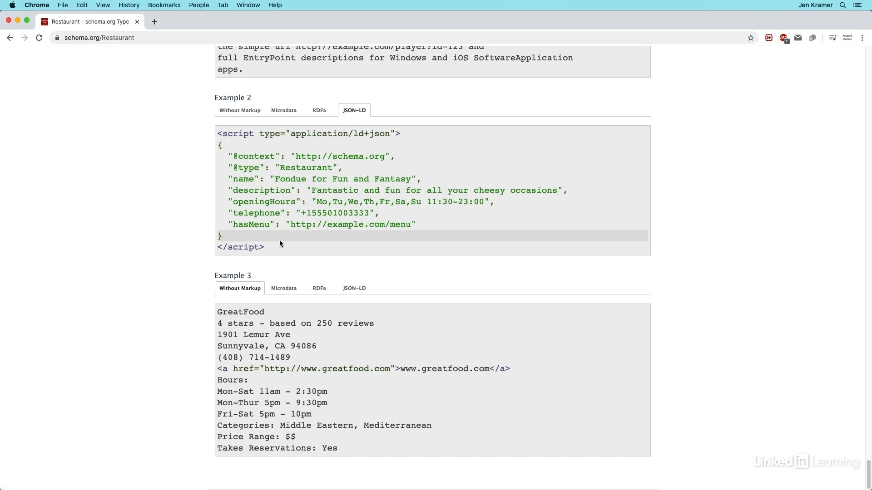
left_click_drag(218, 133, 264, 247)
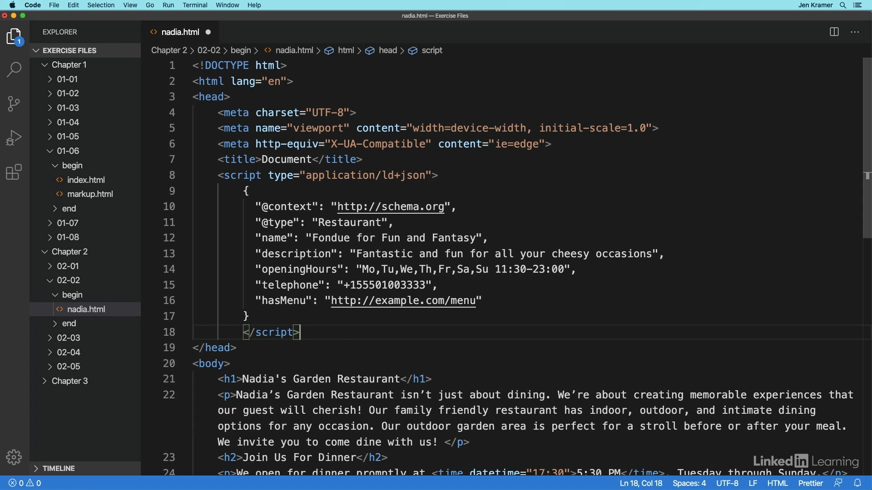
mouse_move(471, 198)
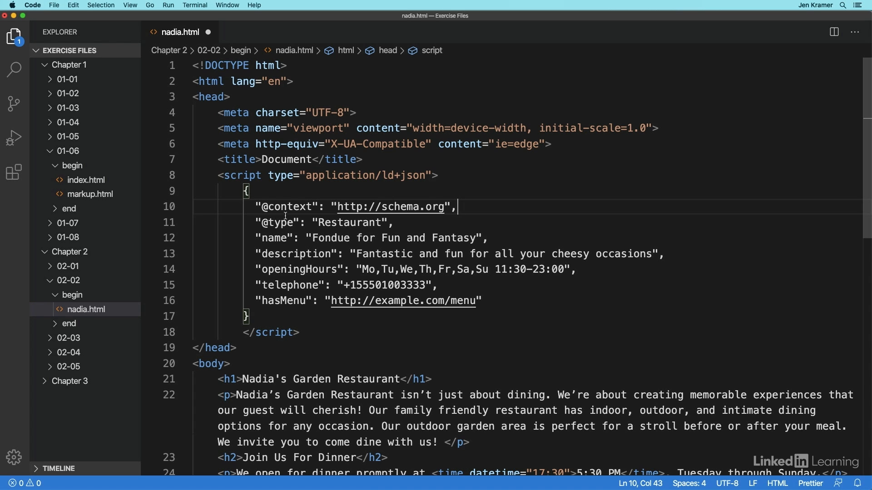
mouse_move(402, 223)
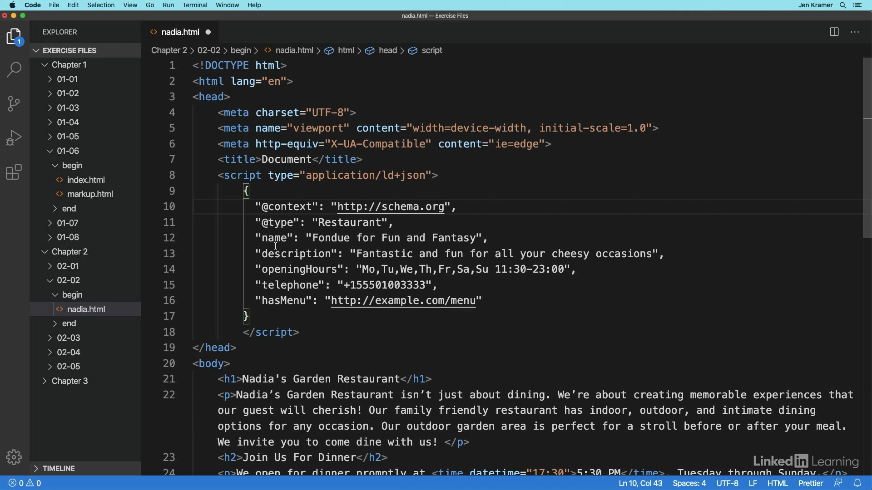
Replace the example name with Nadia's Garden Restaurant and remove the fondue description line
left_click_drag(314, 238, 470, 237)
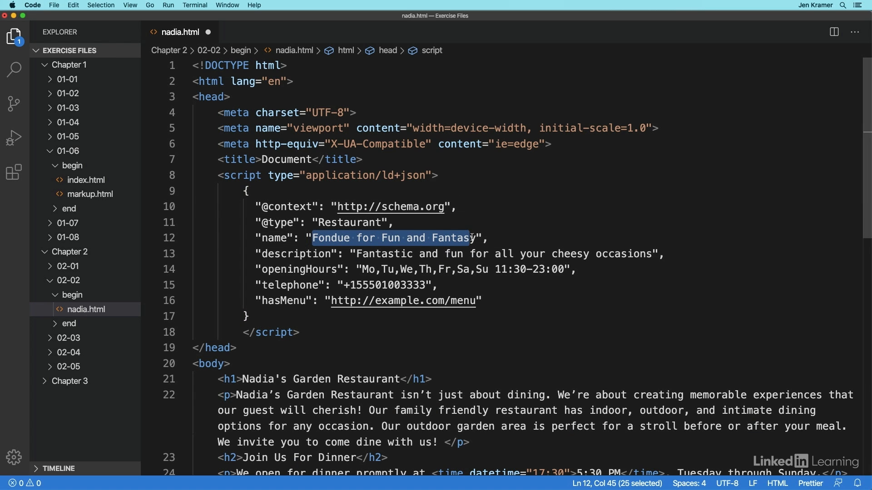
key("shift+right")
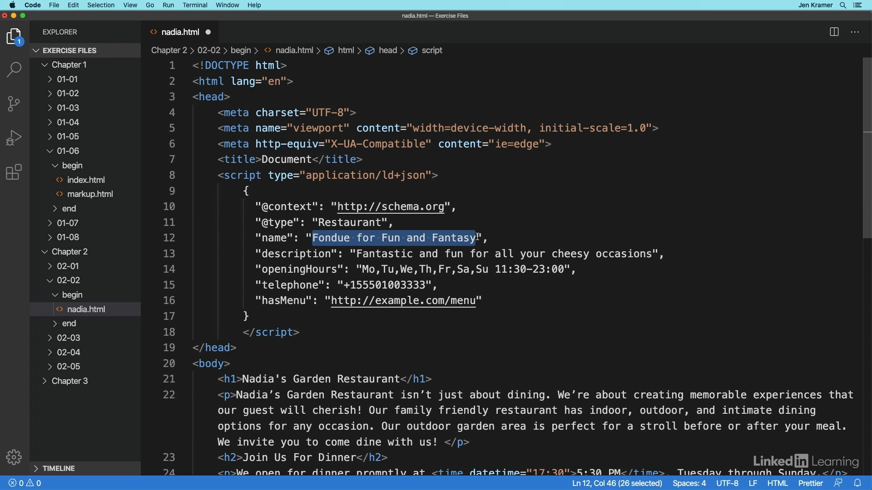
type("Nadia\",")
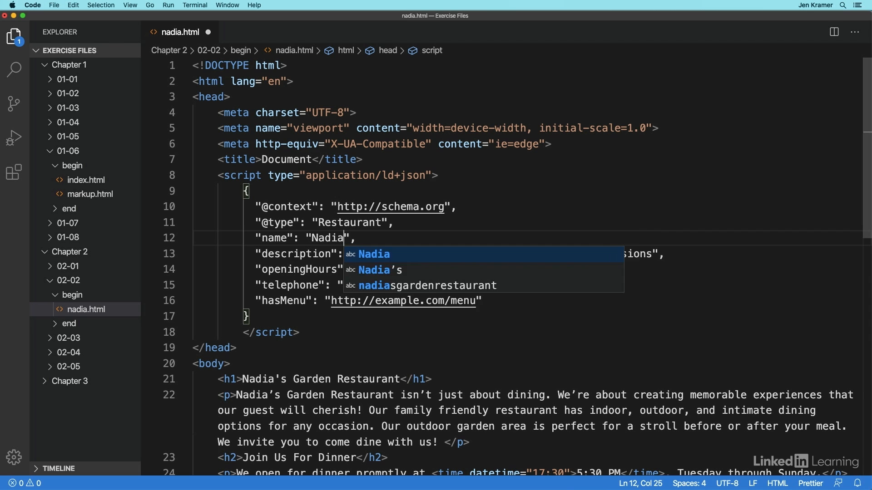
type("'s Garden Restaurant")
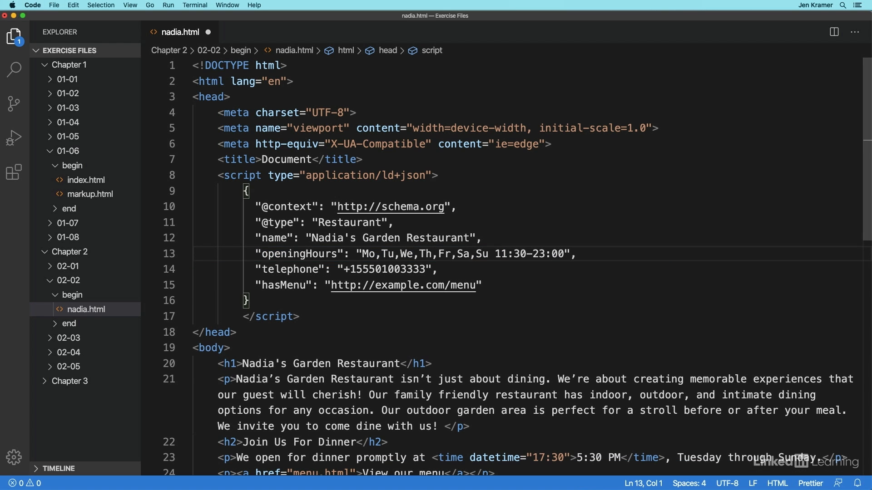
left_click(484, 237)
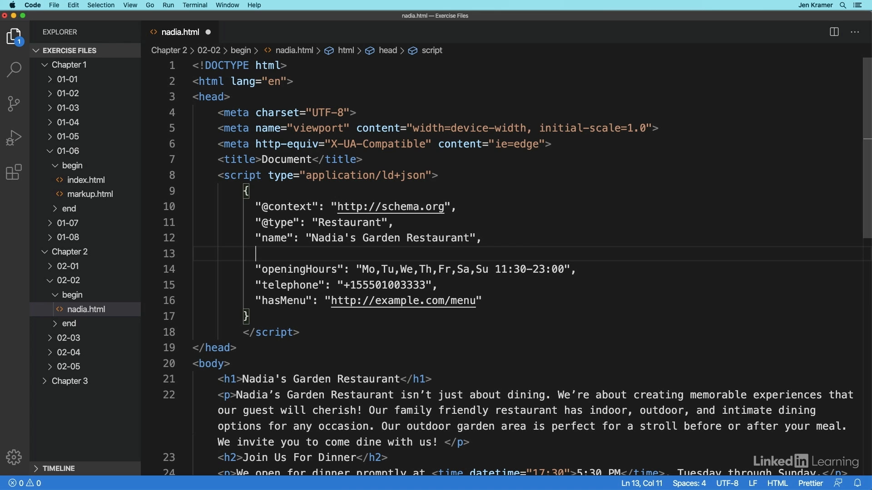
type("\"\"")
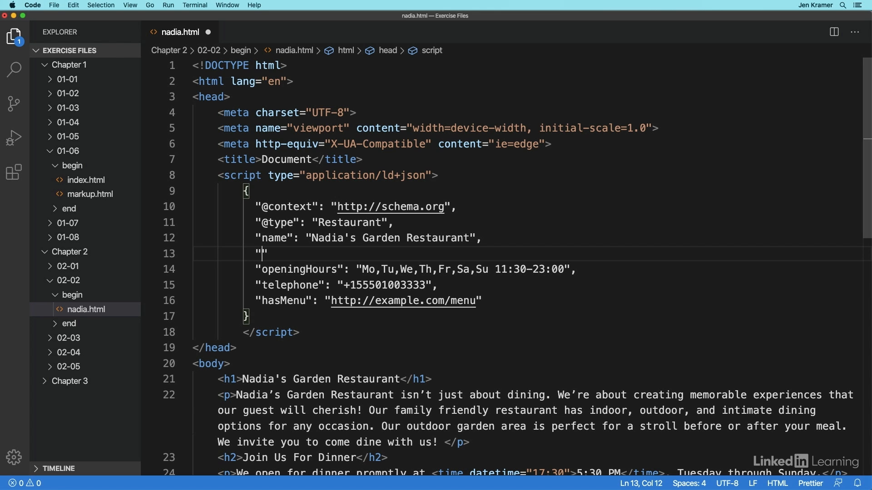
type("email")
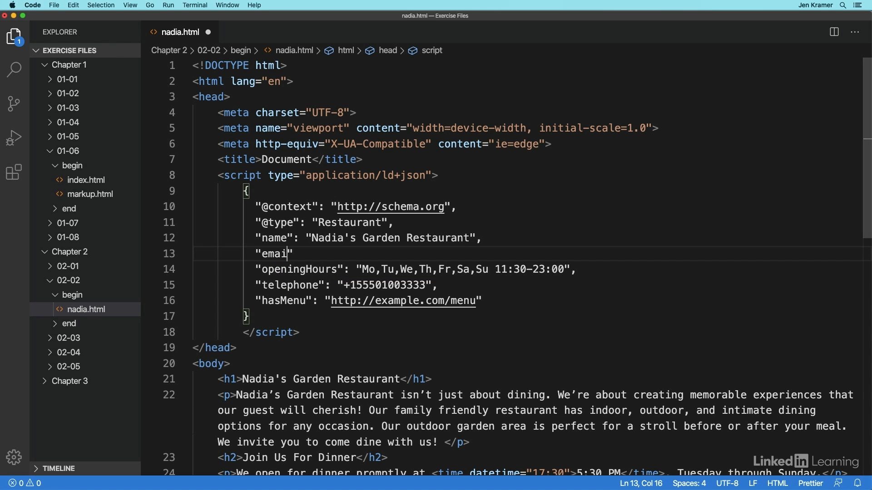
type("l")
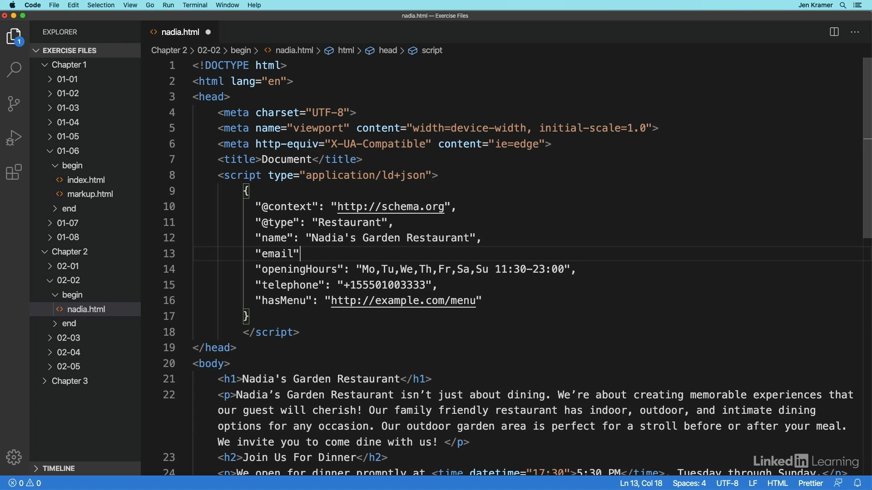
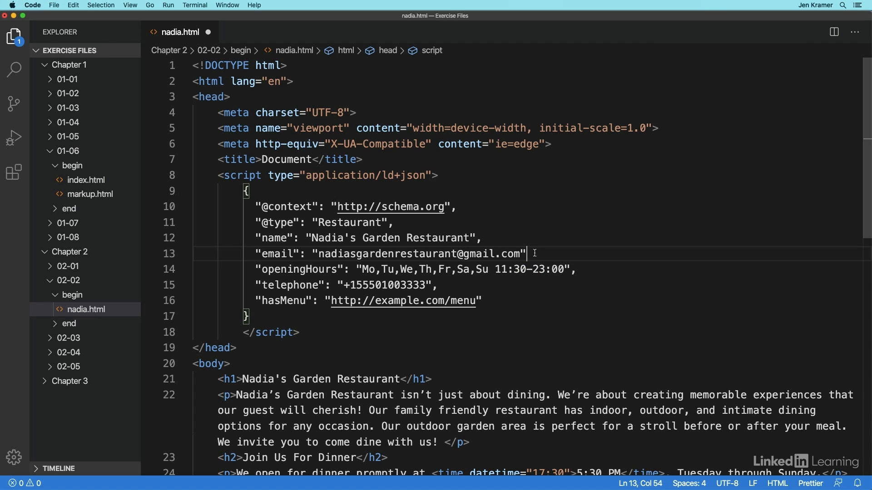
type(",")
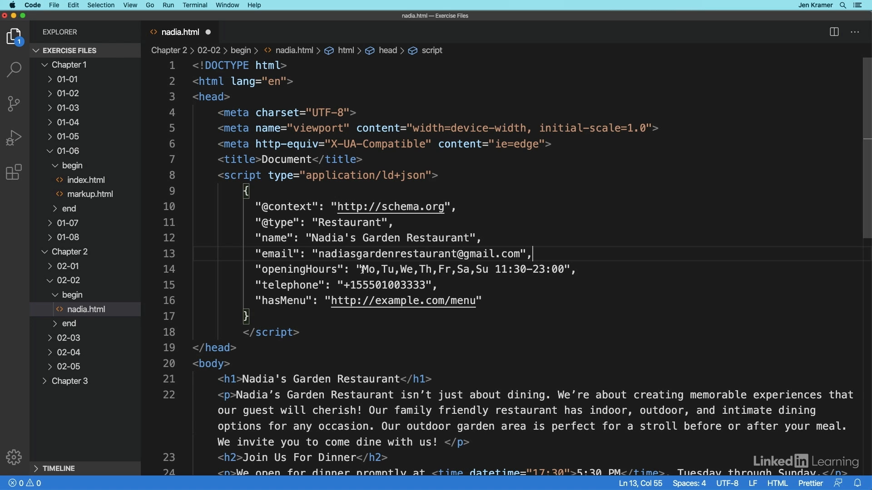
left_click_drag(363, 269, 474, 269)
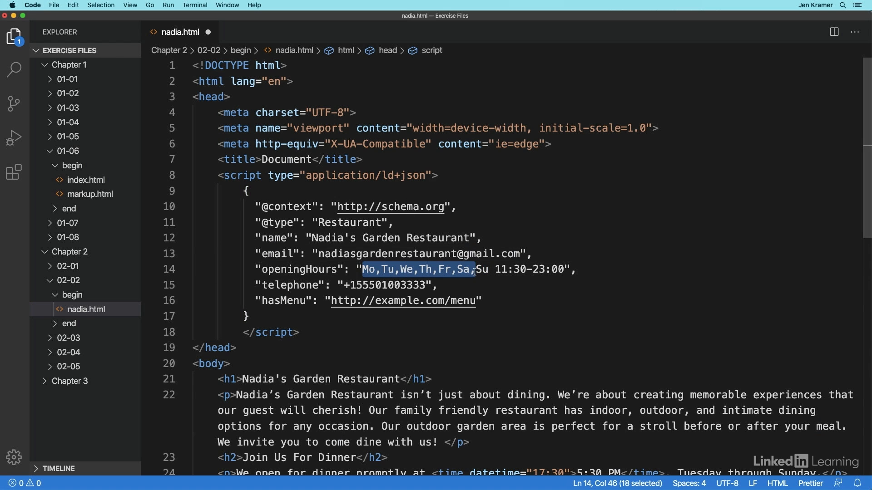
type("Tu")
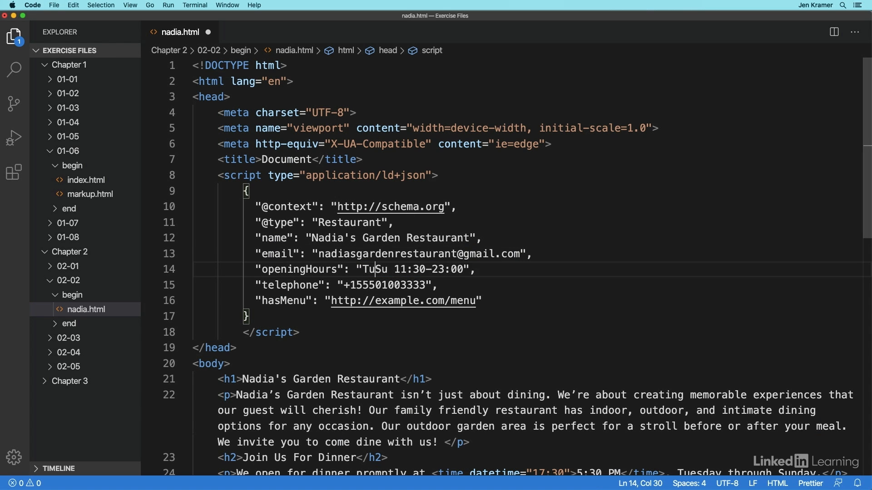
type("-")
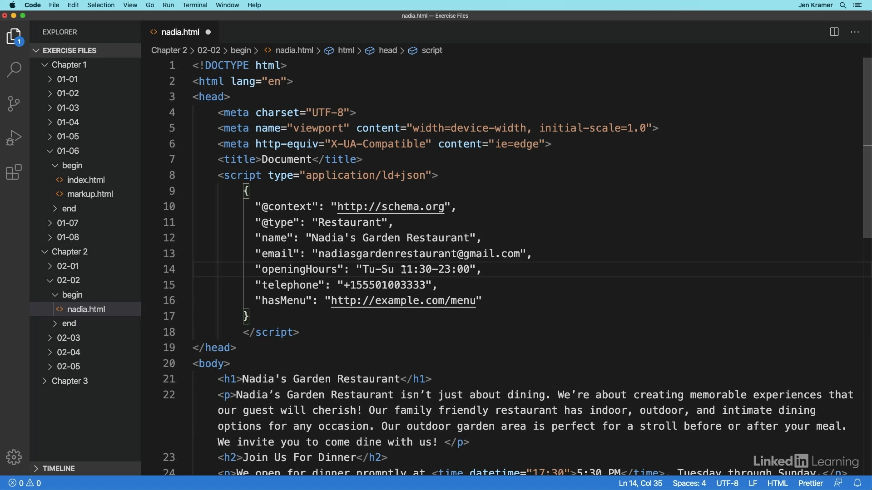
left_click(414, 269)
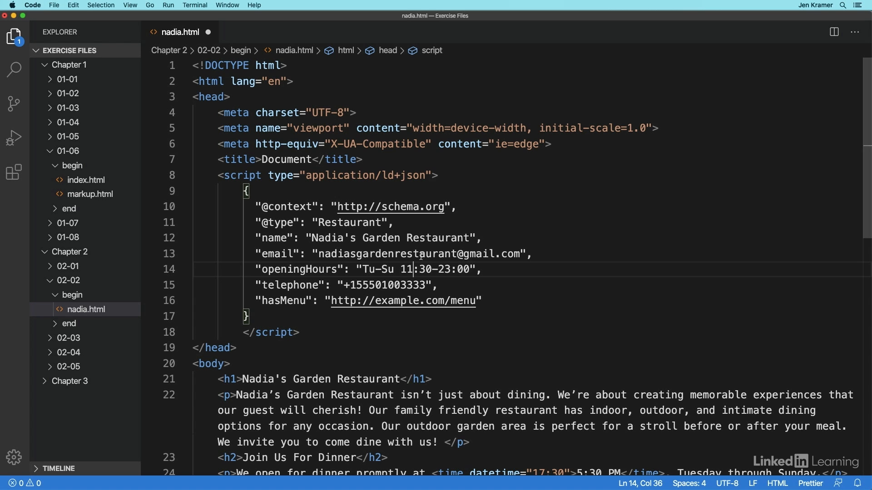
type("17")
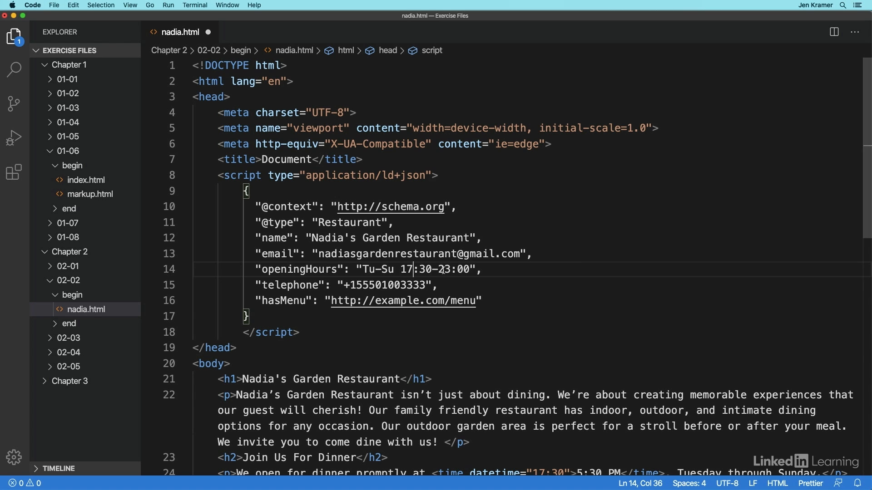
type("22:00")
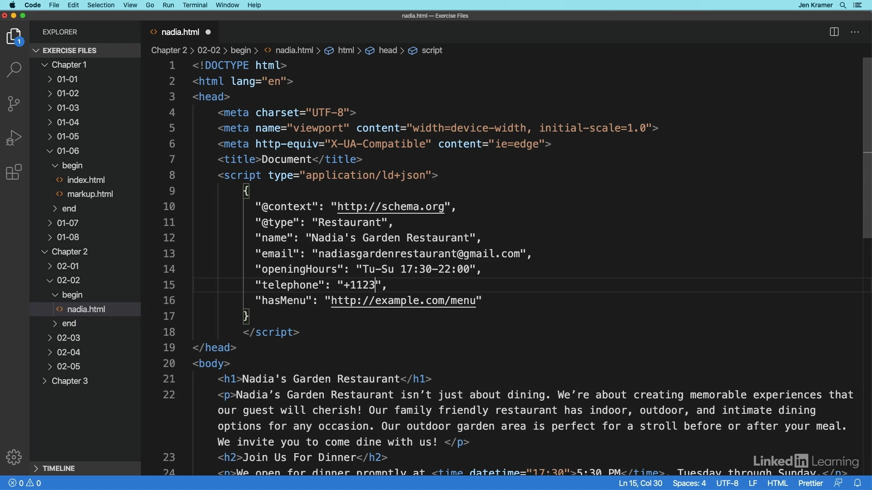
type("4567890")
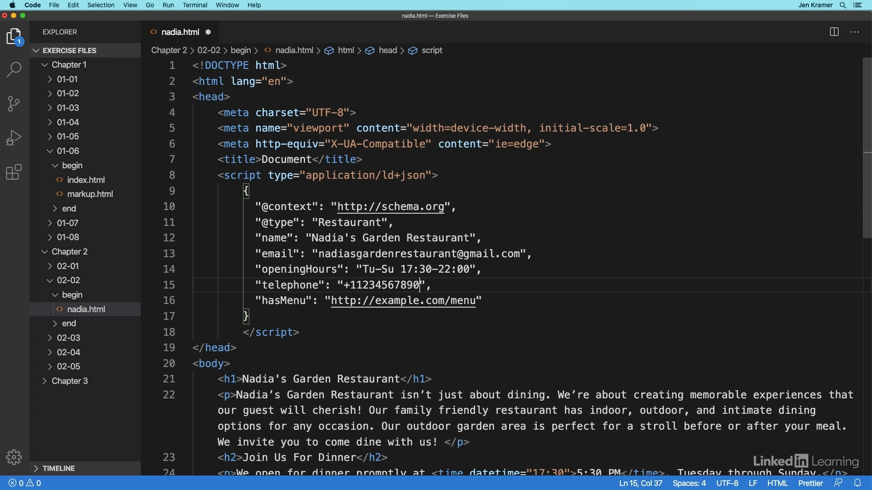
double_click(422, 300)
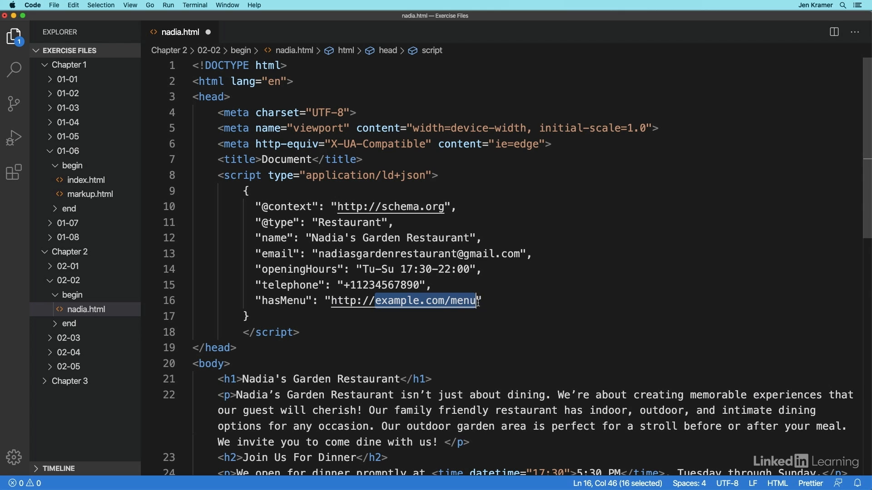
type("w")
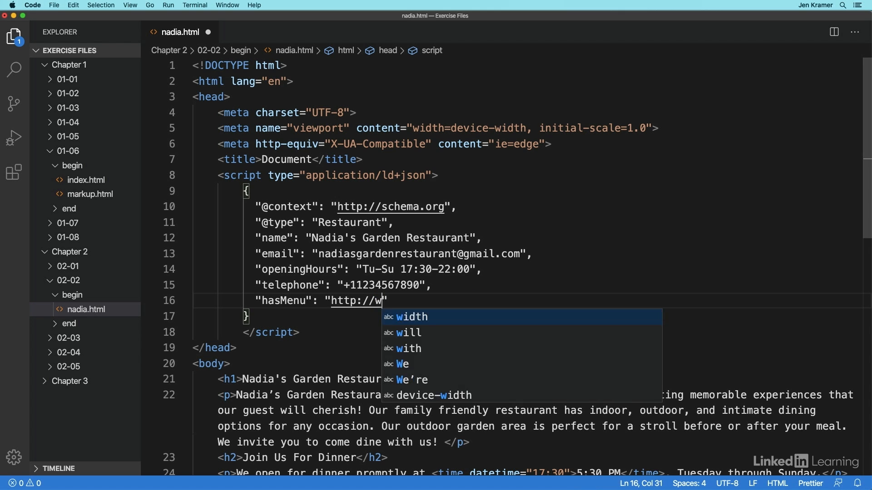
type("ww.nadias")
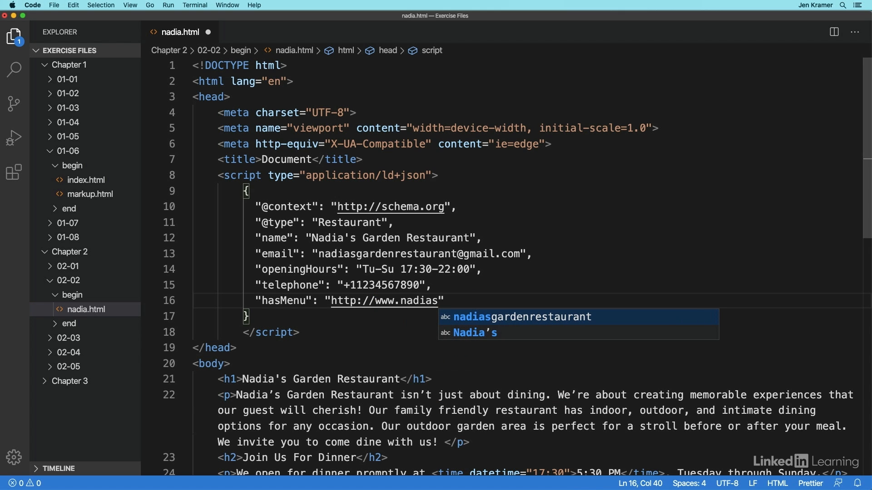
type("-garden")
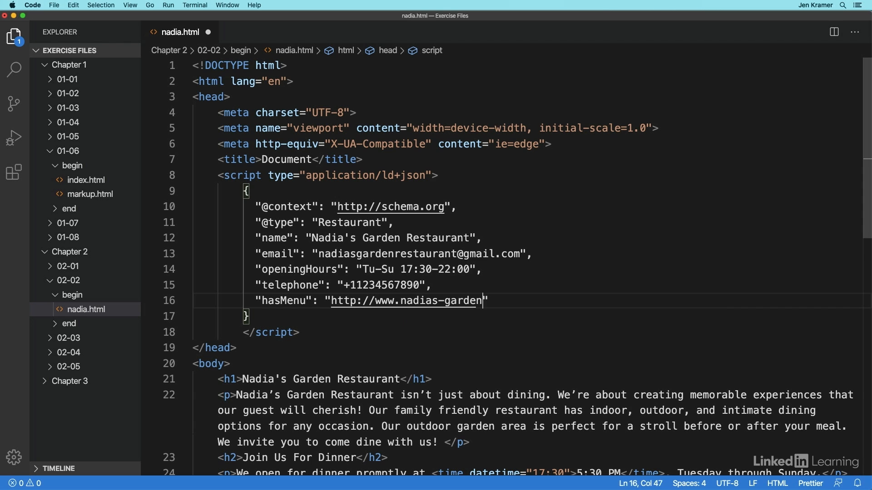
type(".com/menu.html")
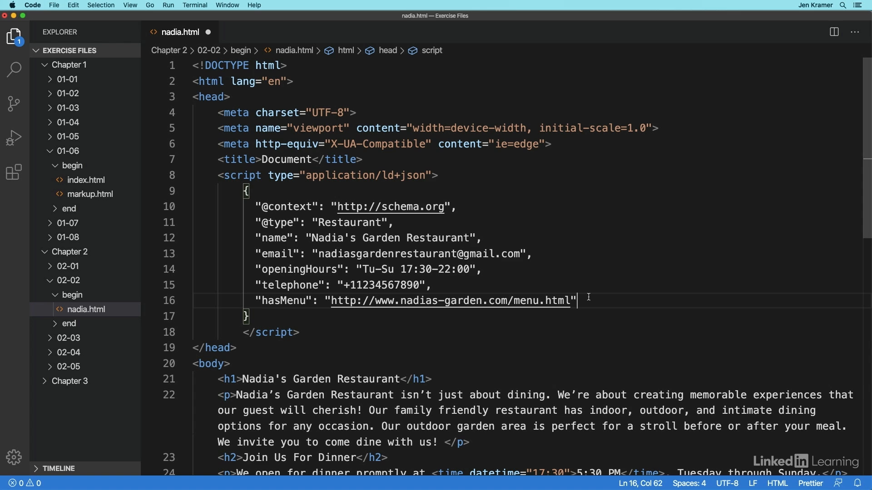
type(",")
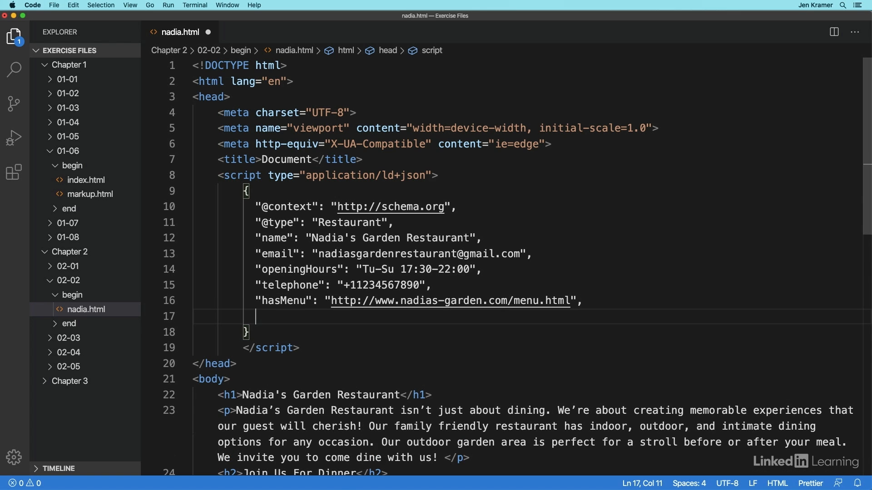
Add "servesCuisine": "American" on the new line of the JSON-LD object
type("\"")
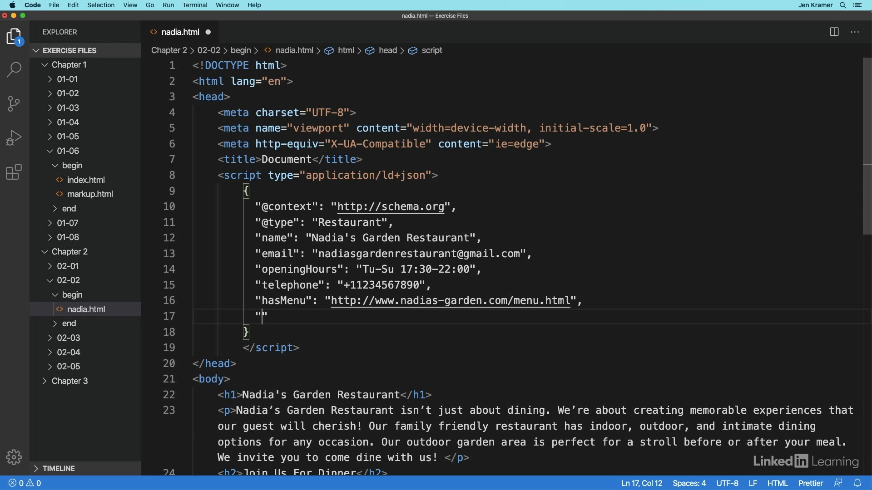
type("servesCu")
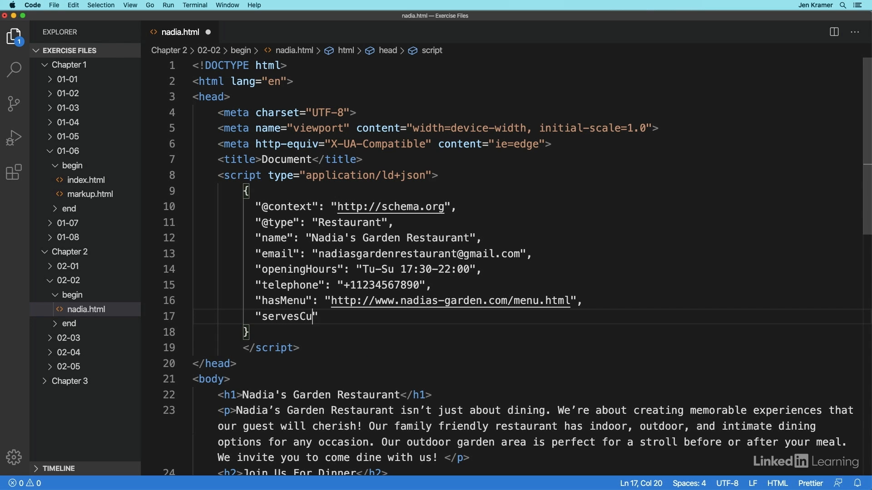
type("isine\"")
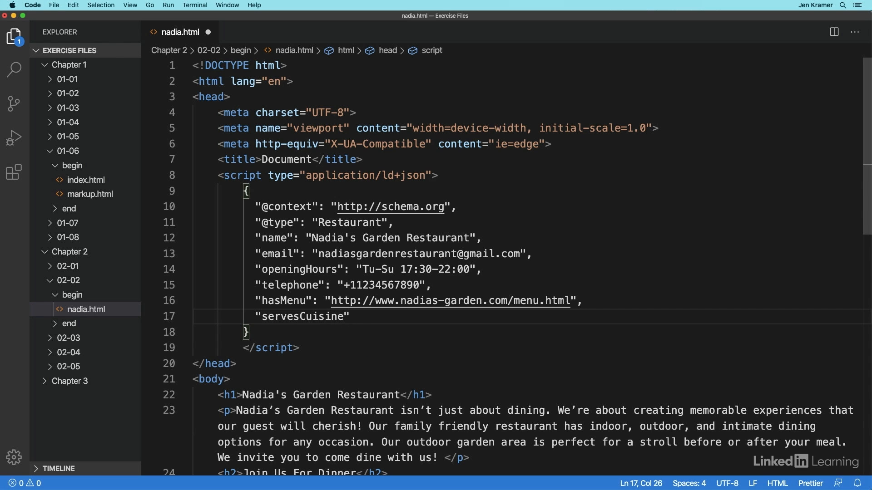
type(": \"\"")
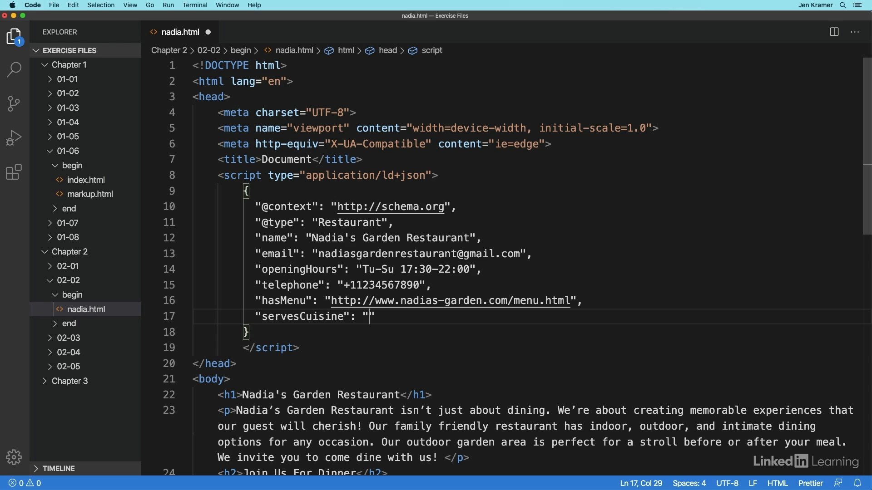
type("American")
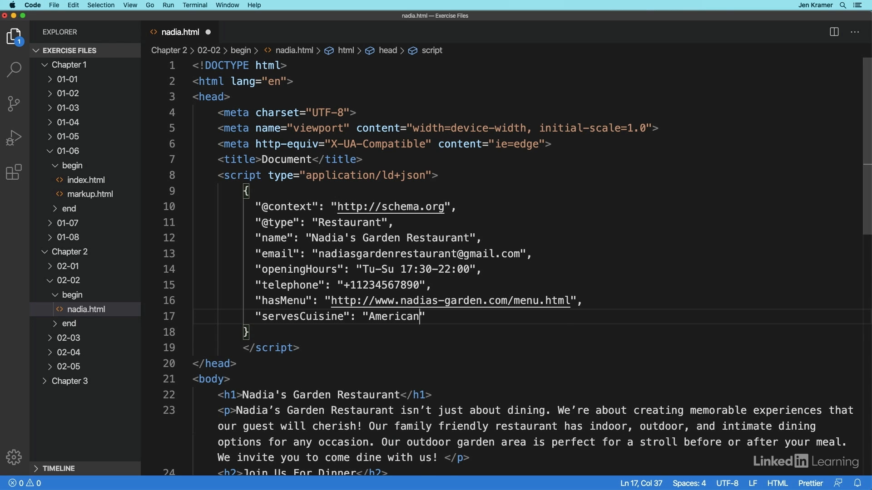